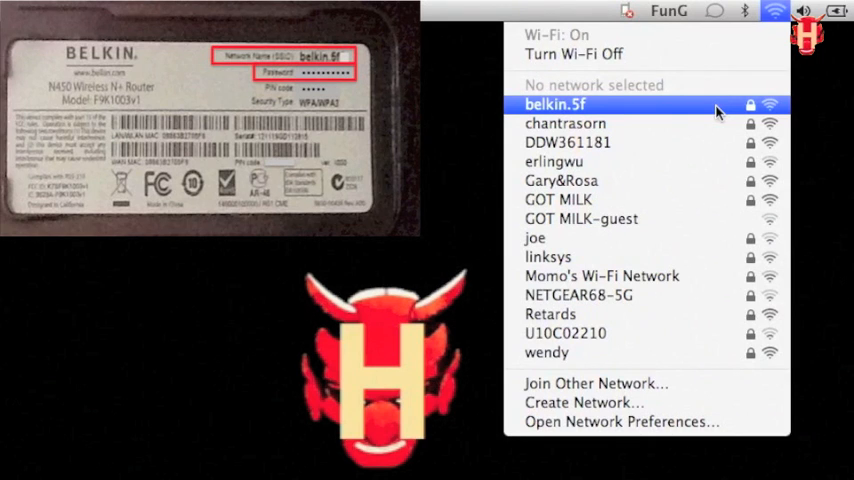
# Step: Join the belkin.5f network using the WPA2 password from the router label
pyautogui.click(552, 104)
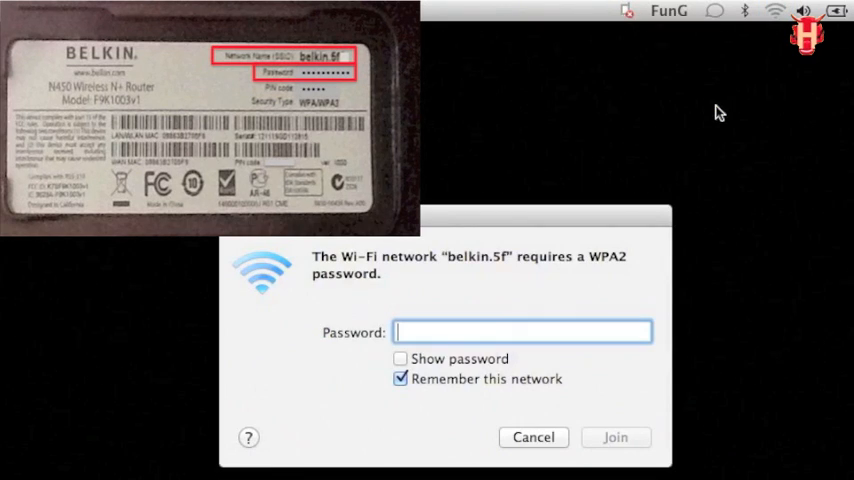
pyautogui.write('•')
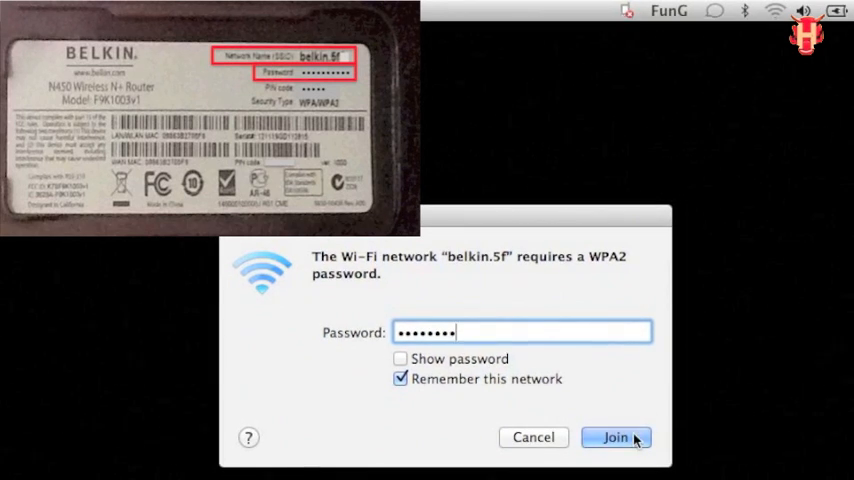
pyautogui.click(616, 436)
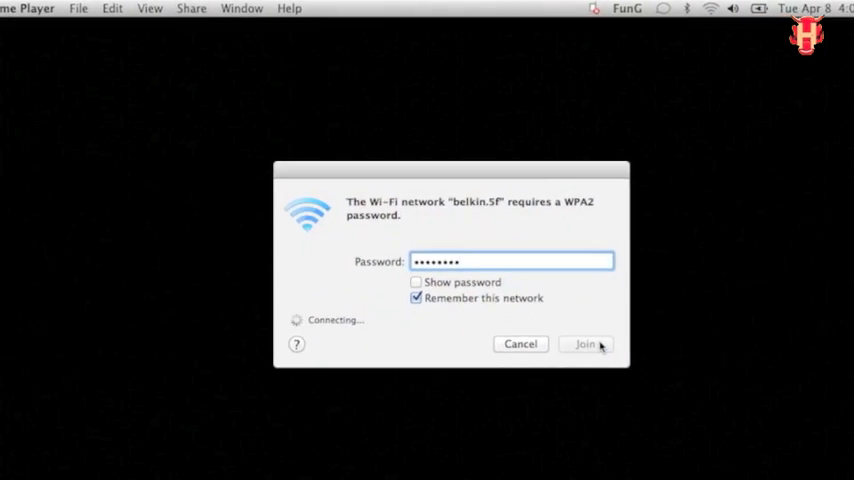
pyautogui.click(584, 344)
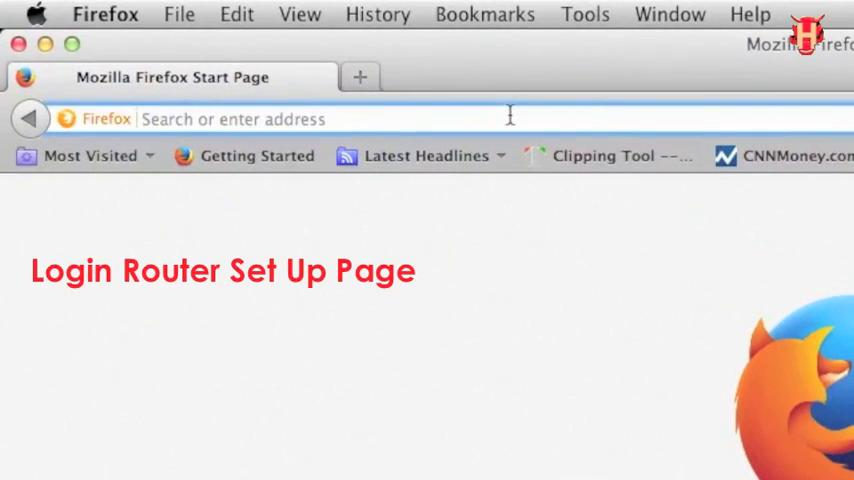
# Step: Navigate Firefox to the router admin page at 192.168.2.1/
pyautogui.write('192.168.2.1/')
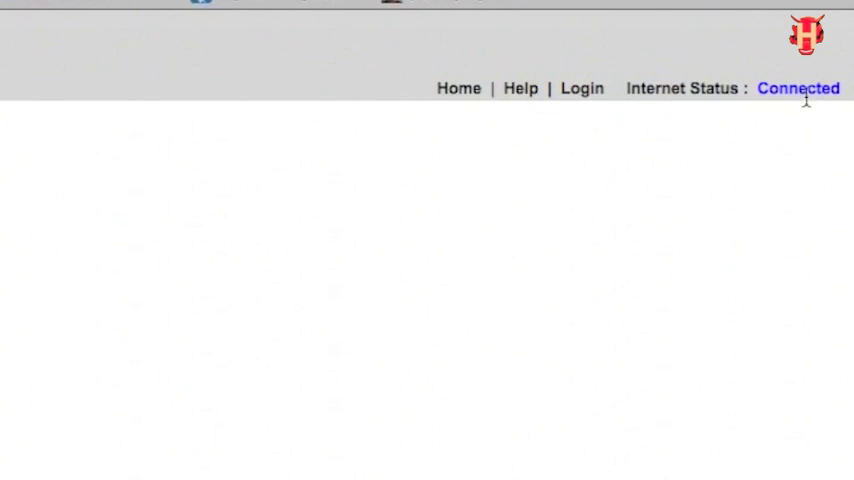
pyautogui.moveTo(800, 110)
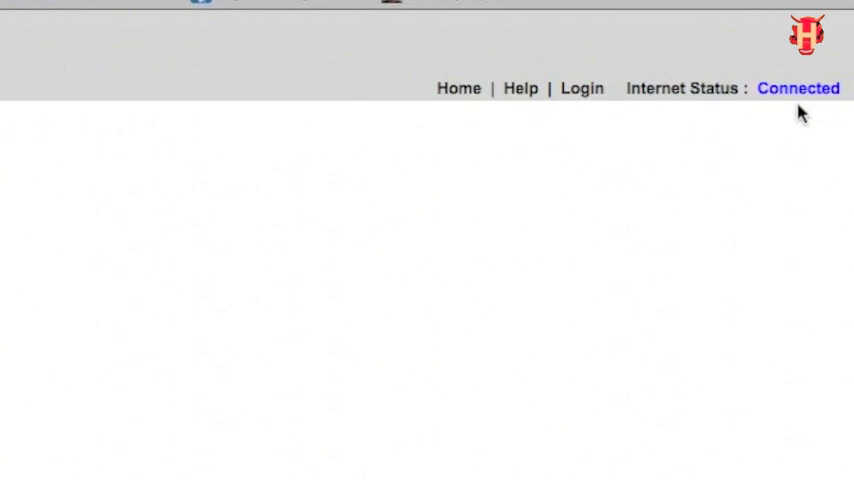
pyautogui.moveTo(812, 110)
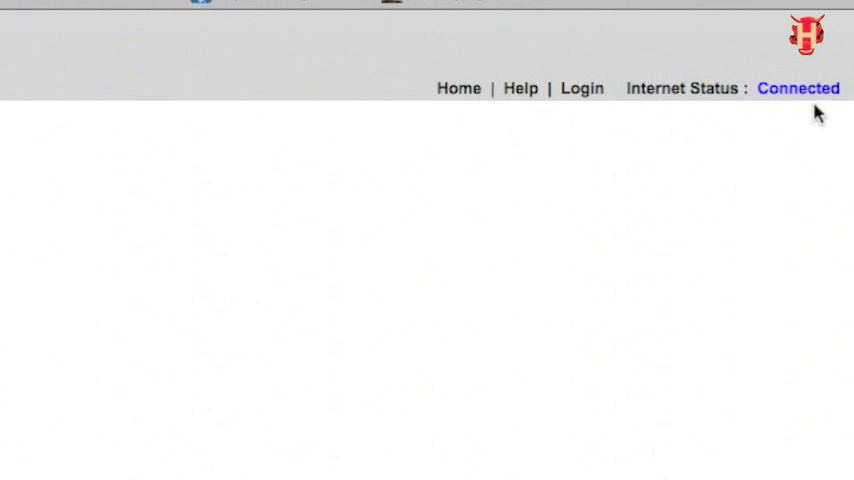
pyautogui.moveTo(556, 72)
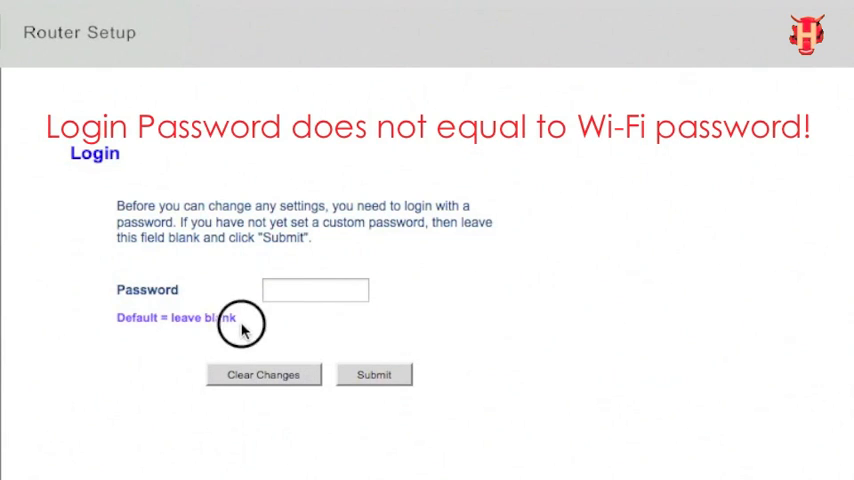
# Step: Log in to the router admin leaving the password field blank
pyautogui.doubleClick(176, 316)
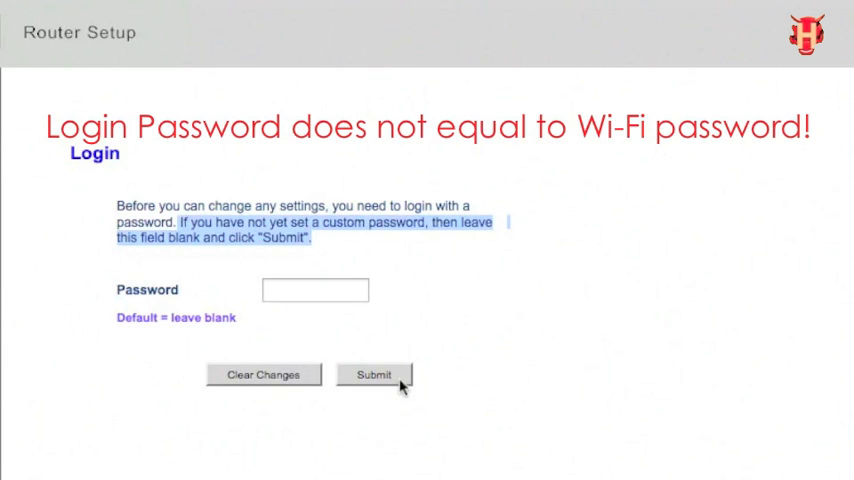
pyautogui.click(374, 374)
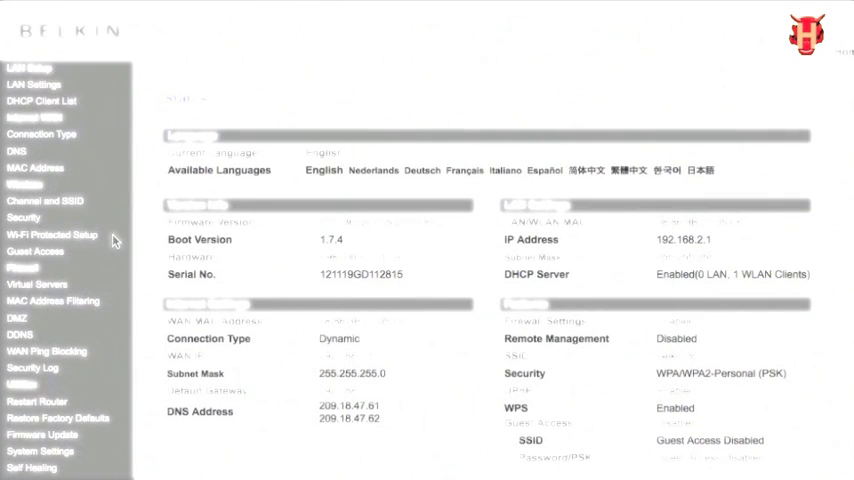
# Step: View the Internet WAN connection type settings with Dynamic selected
pyautogui.click(40, 132)
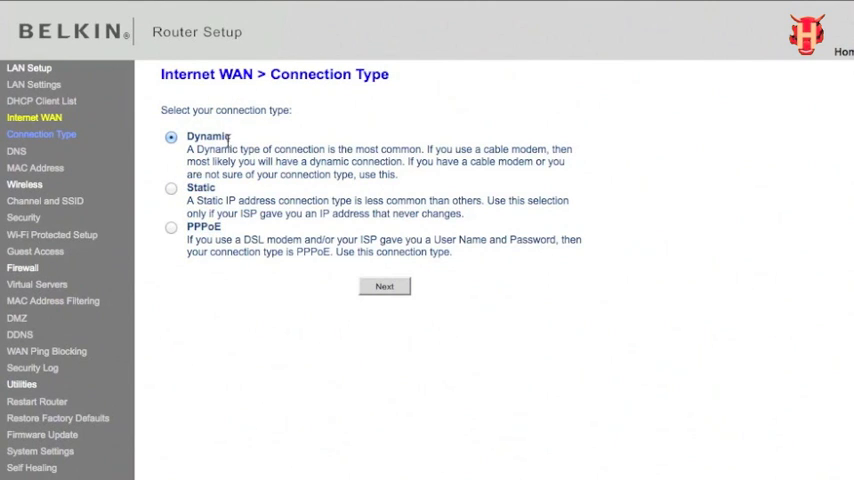
pyautogui.moveTo(232, 144)
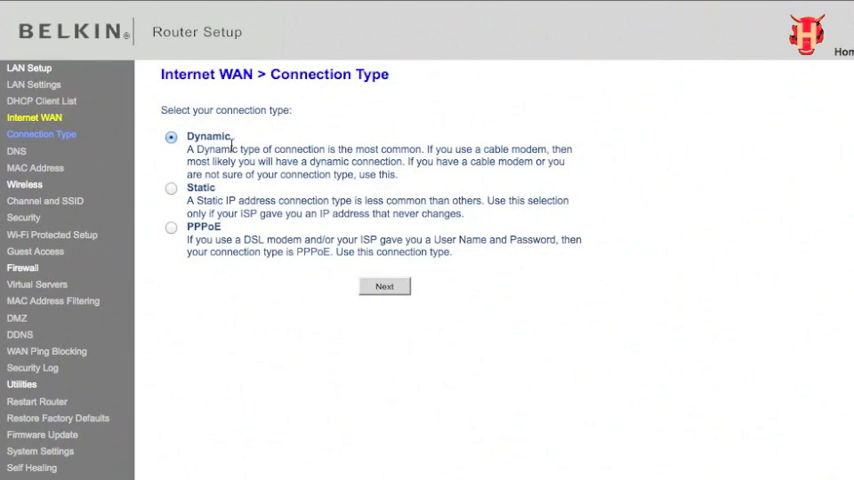
pyautogui.moveTo(416, 192)
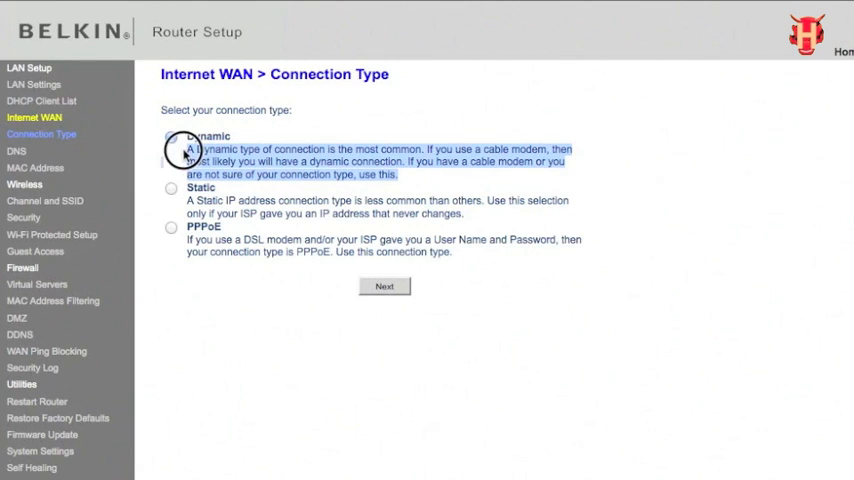
pyautogui.click(172, 136)
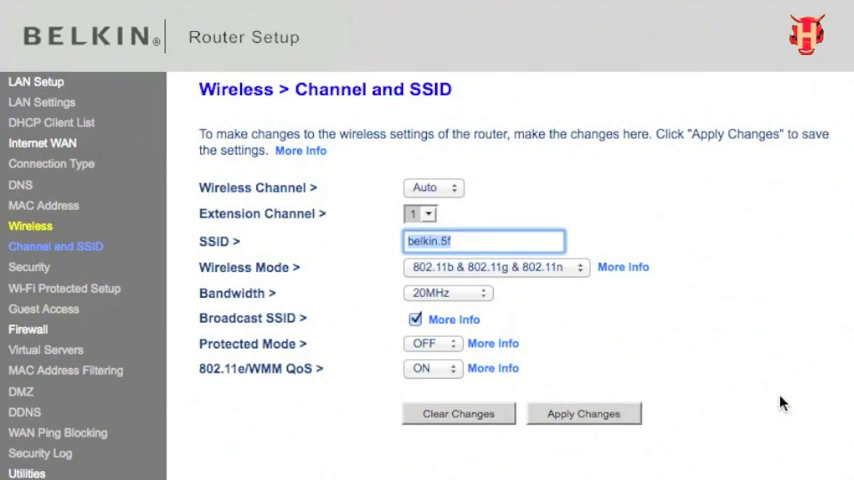
# Step: Change the SSID from belkin.5f to Hell_Buddy and apply the change
pyautogui.write('Hell')
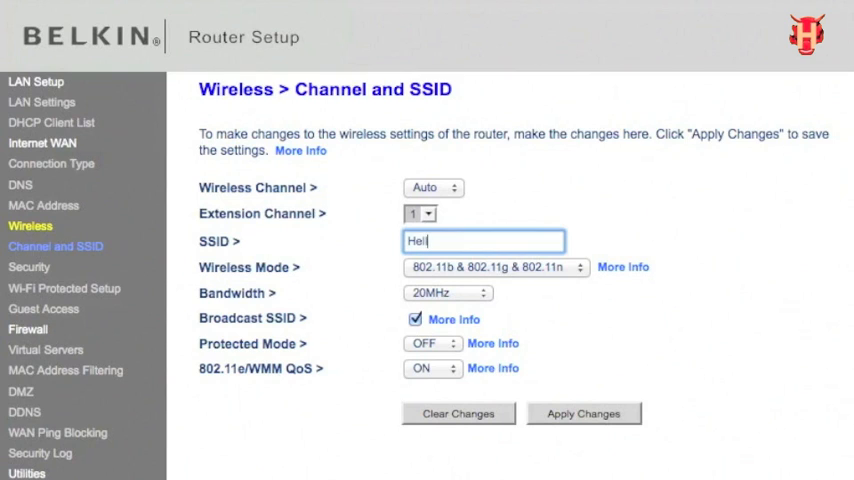
pyautogui.write('_Buddy')
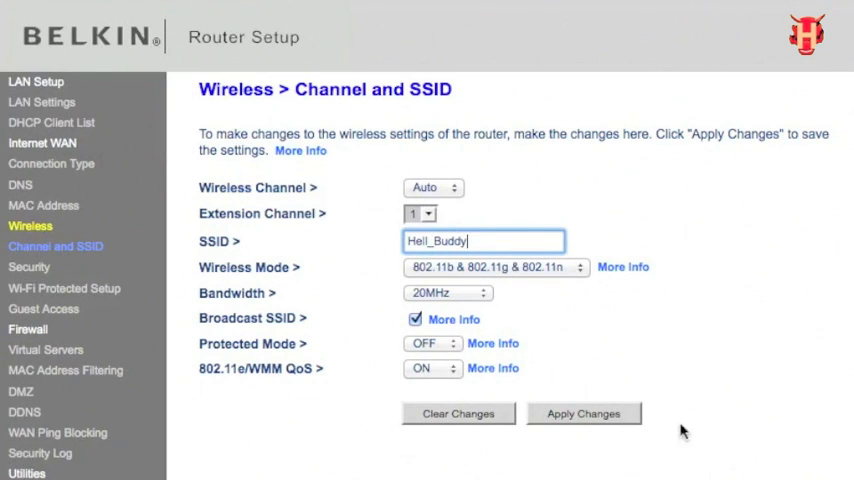
pyautogui.click(584, 412)
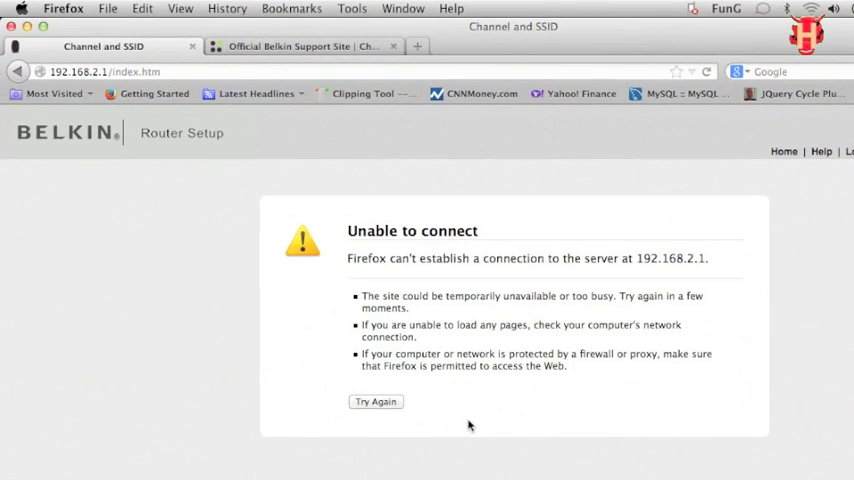
pyautogui.moveTo(332, 276)
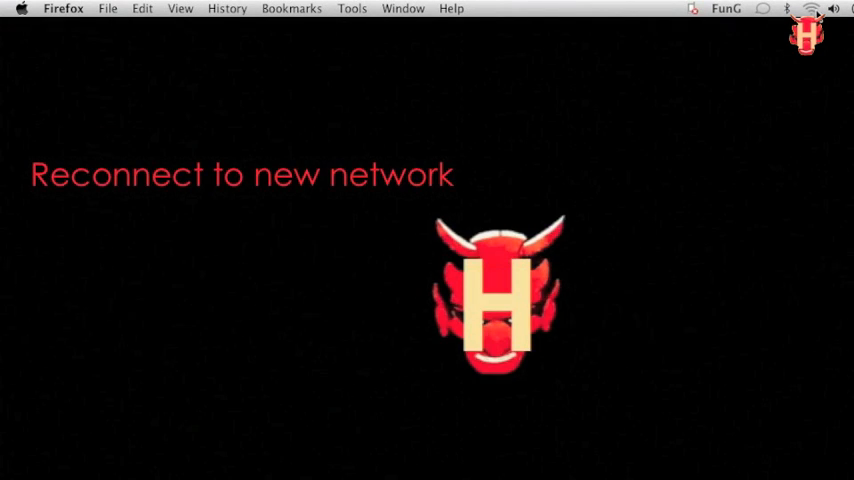
# Step: Reconnect the Mac to the renamed Hell_Buddy network with its WPA2 password
pyautogui.click(810, 8)
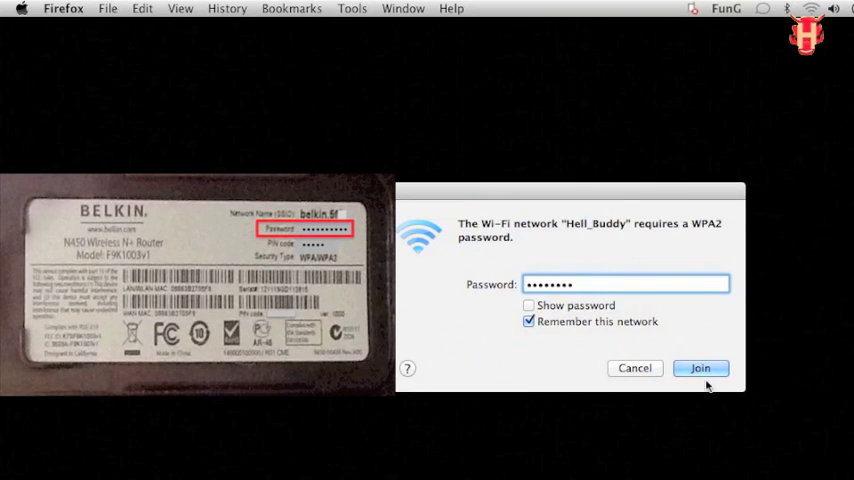
pyautogui.click(700, 368)
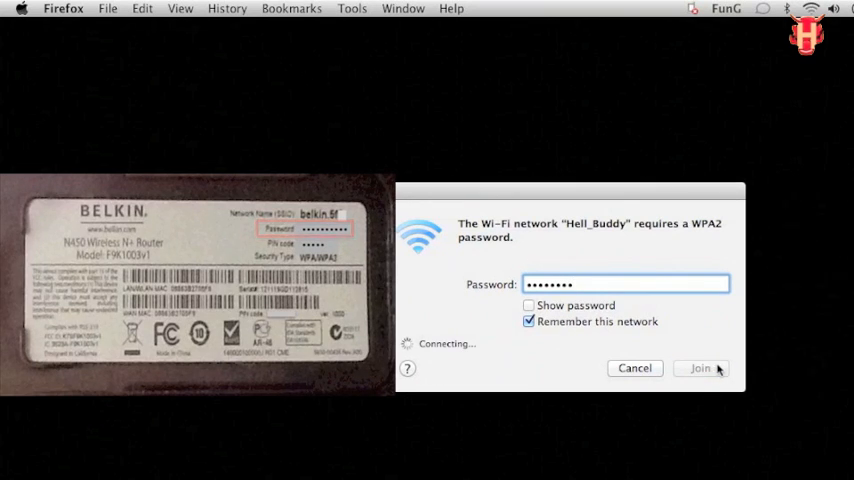
pyautogui.click(700, 368)
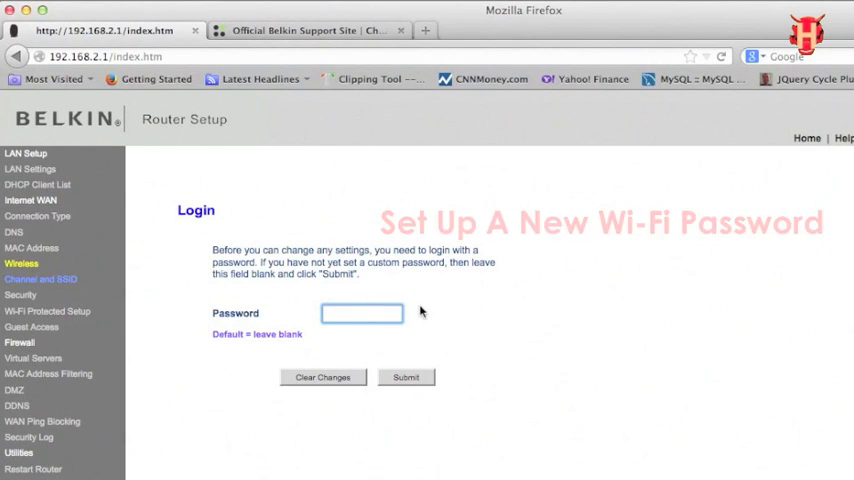
# Step: Log back into the router admin with a blank password
pyautogui.click(404, 376)
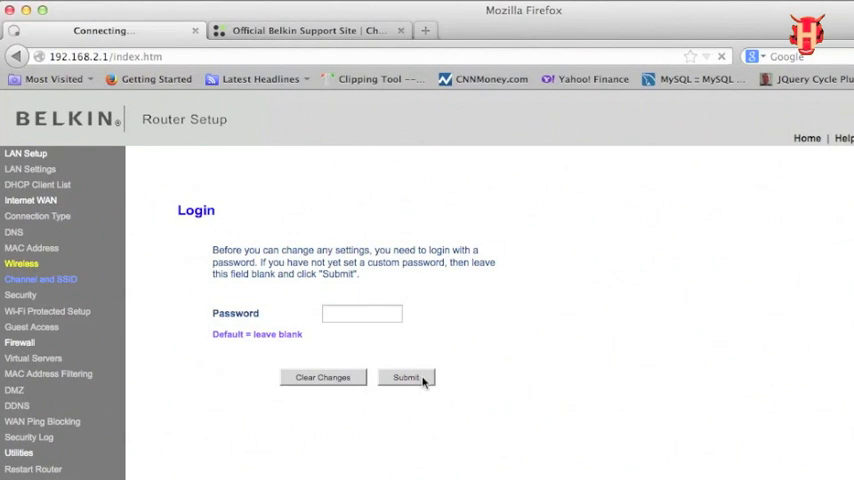
pyautogui.click(404, 376)
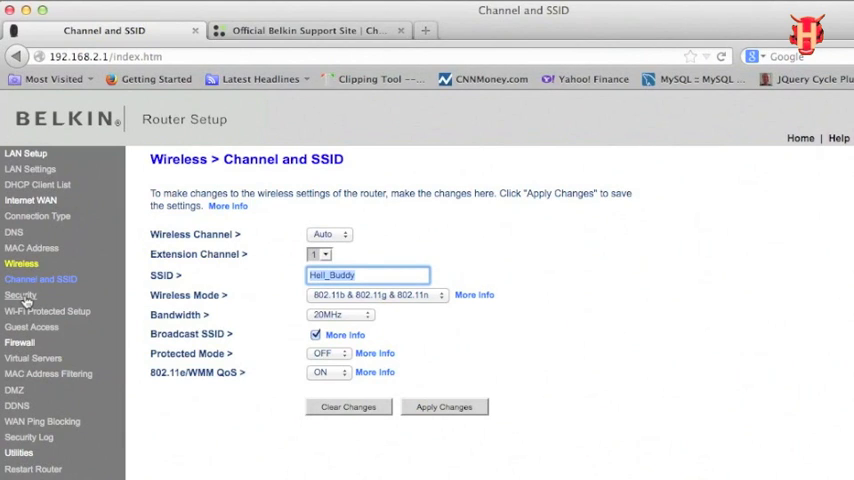
# Step: Go to the Wireless Security settings for WPA/WPA2-Personal
pyautogui.click(444, 406)
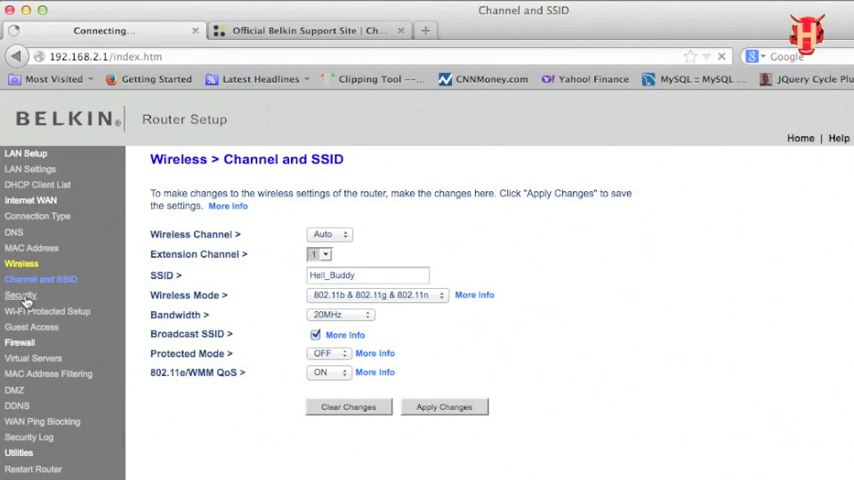
pyautogui.click(20, 294)
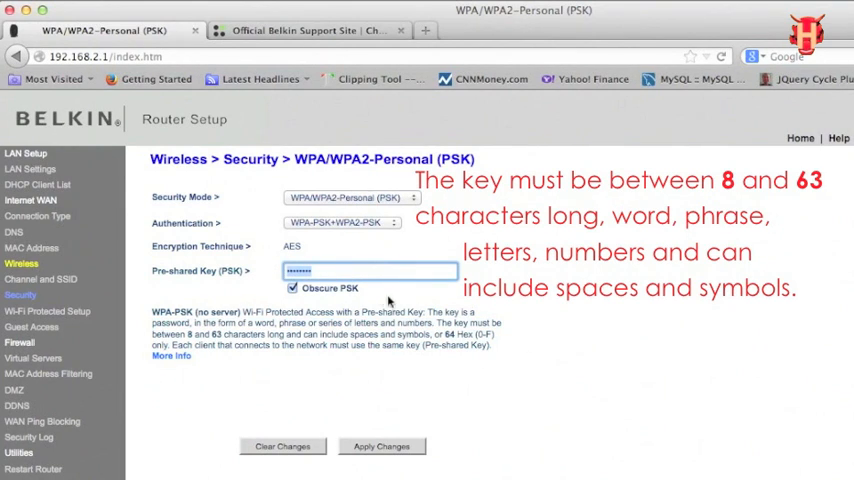
pyautogui.moveTo(544, 402)
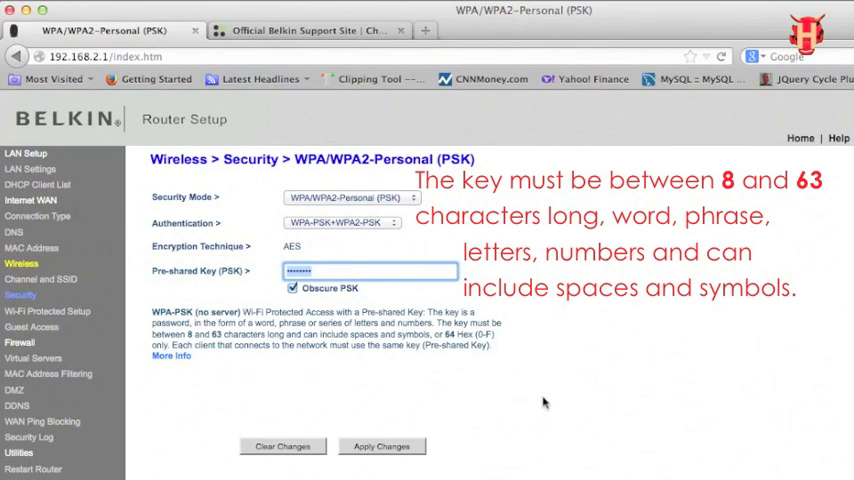
# Step: Enter a new WPA/WPA2-Personal pre-shared key and apply the change
pyautogui.write('x')
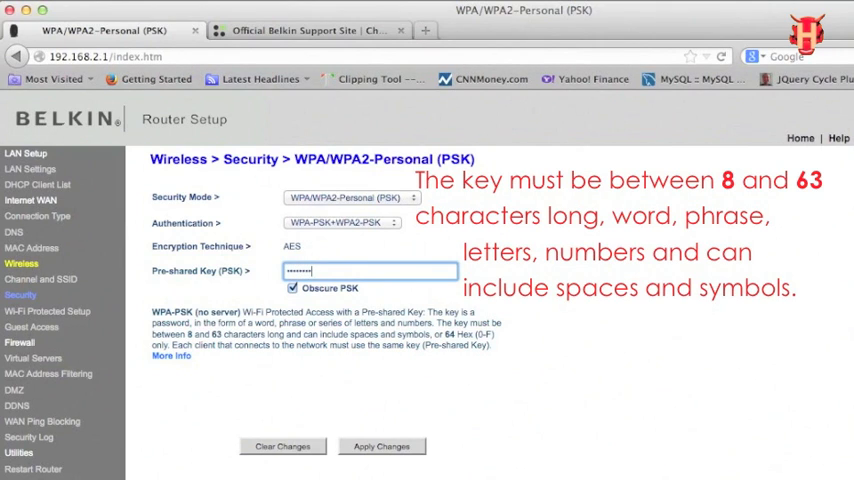
pyautogui.moveTo(612, 442)
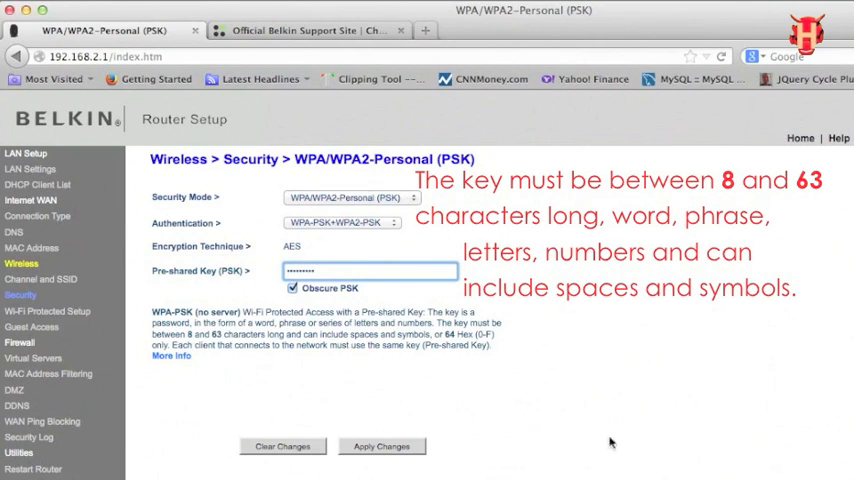
pyautogui.click(380, 446)
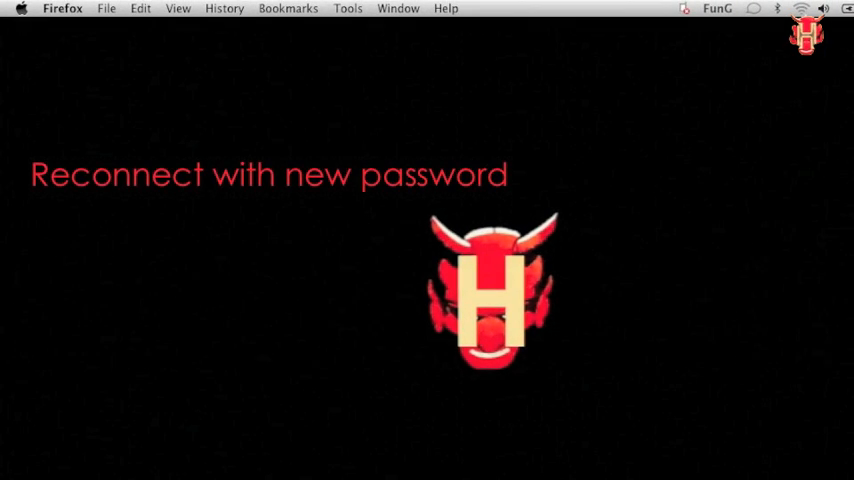
# Step: Rejoin the Hell_Buddy network from the Wi-Fi menu using the new password
pyautogui.click(800, 8)
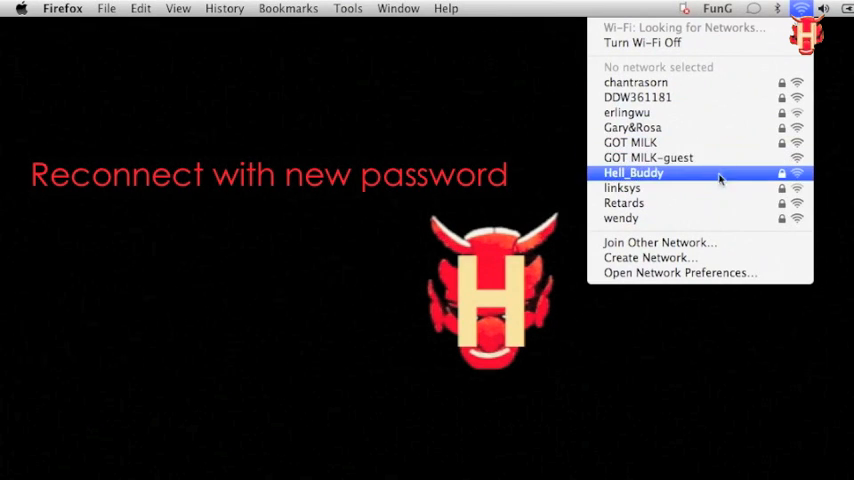
pyautogui.click(632, 172)
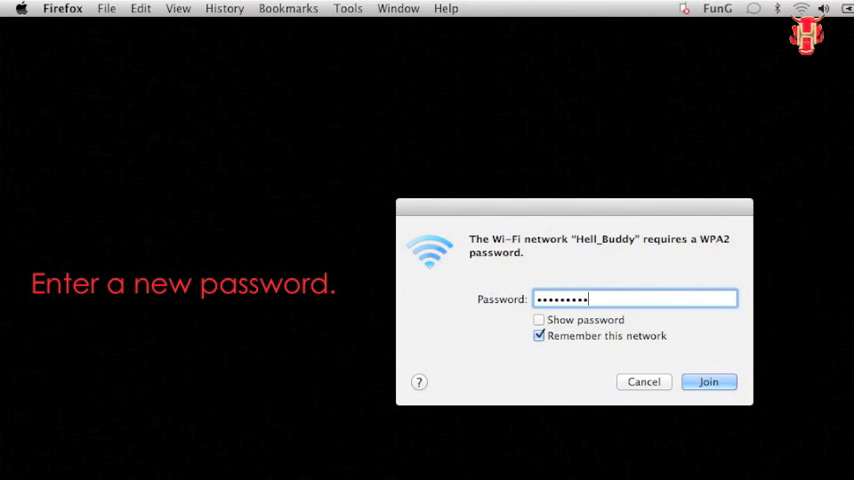
pyautogui.click(708, 380)
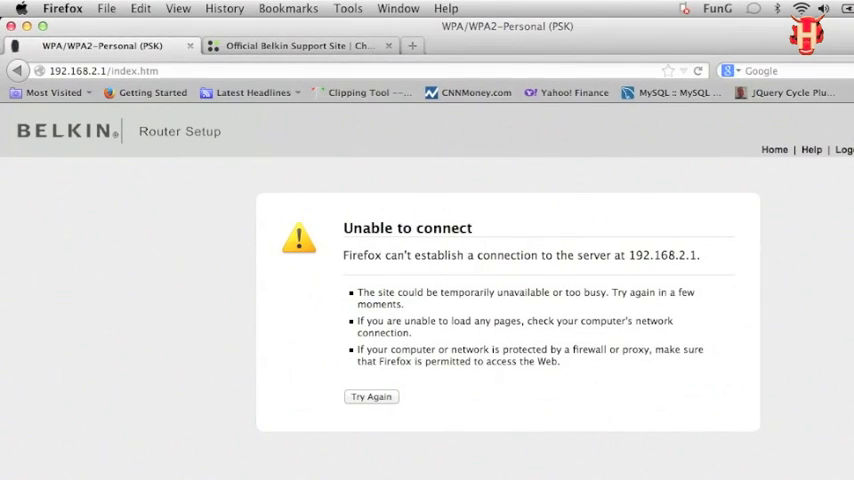
# Step: Retry loading the router's security page, then bring up the Mac's Wi-Fi network list
pyautogui.click(372, 396)
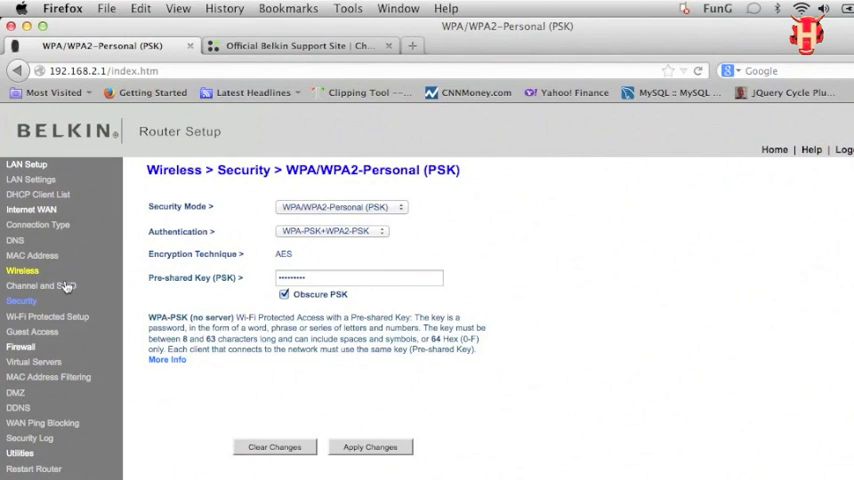
pyautogui.click(40, 284)
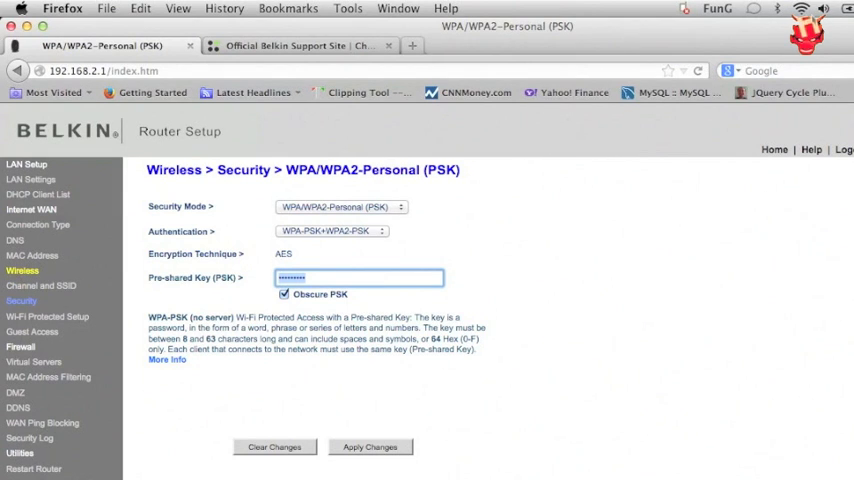
pyautogui.click(800, 8)
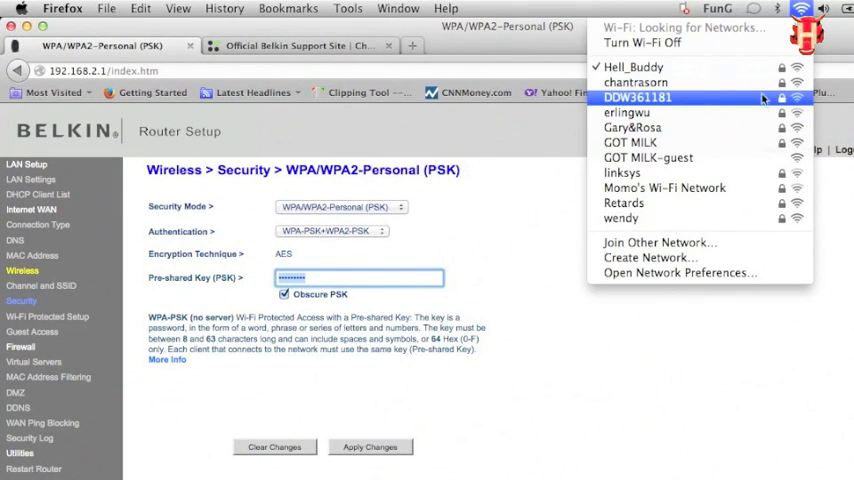